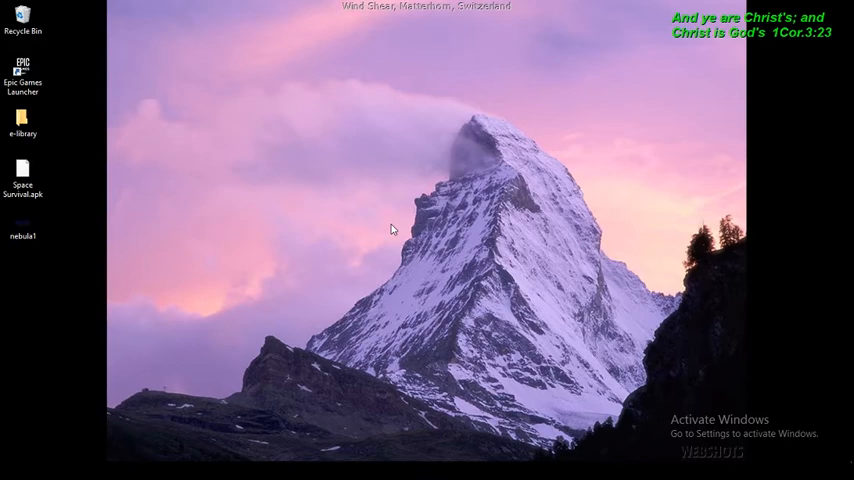
pyautogui.moveTo(348, 392)
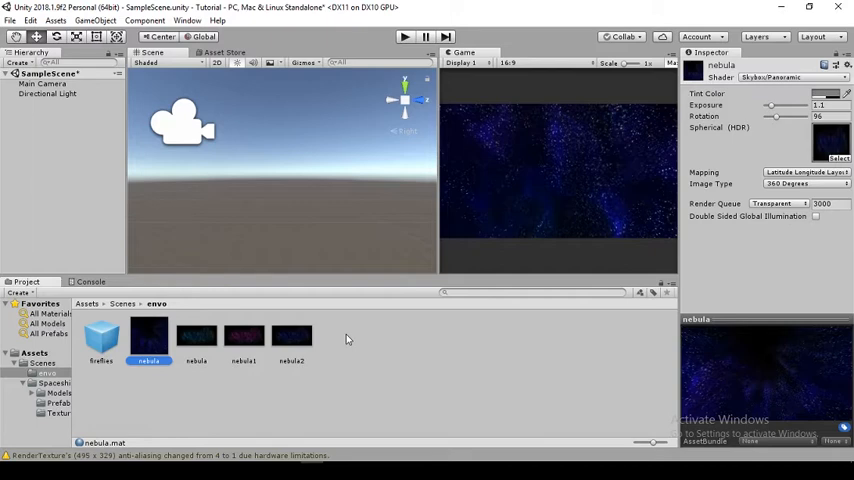
pyautogui.moveTo(270, 302)
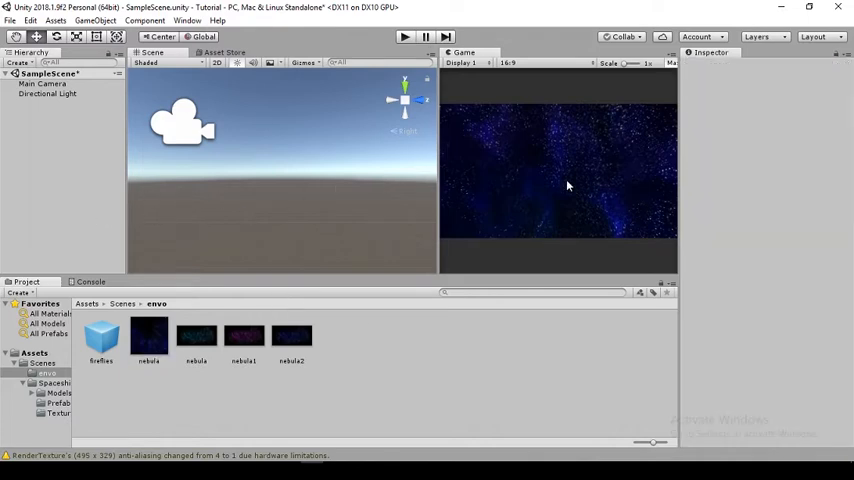
pyautogui.moveTo(516, 200)
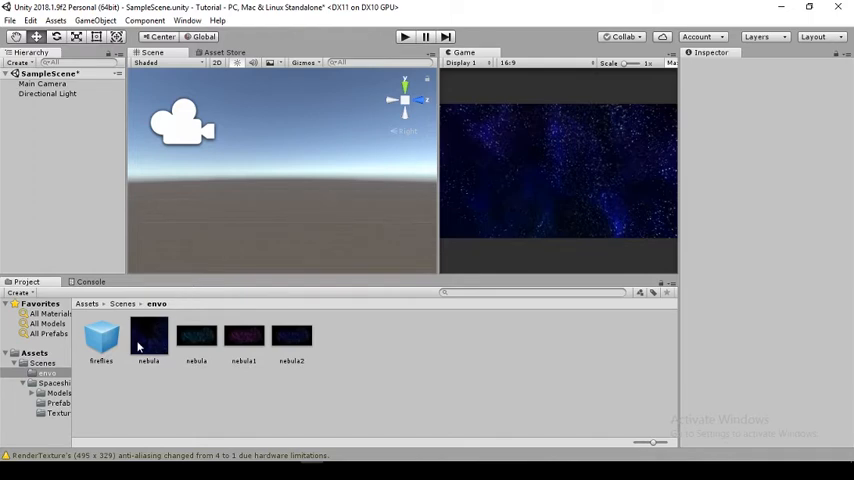
# Add a Skybox component to the Main Camera and assign the nebula material as its custom skybox.
pyautogui.click(148, 336)
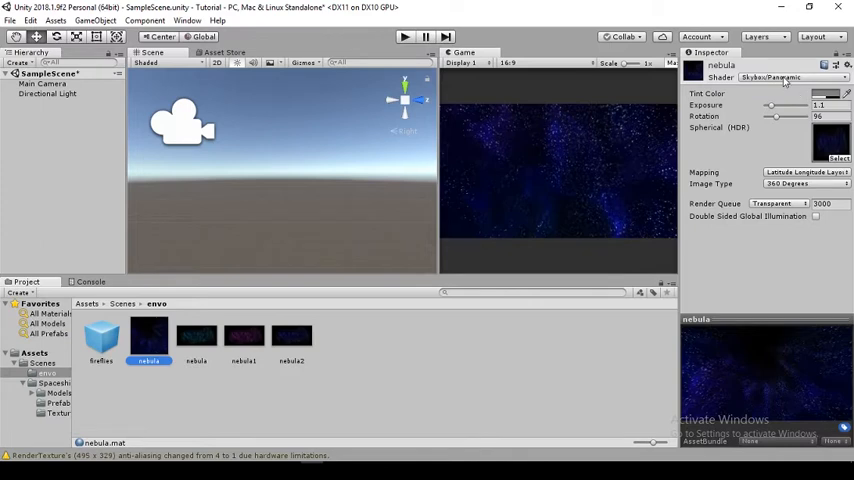
pyautogui.click(796, 76)
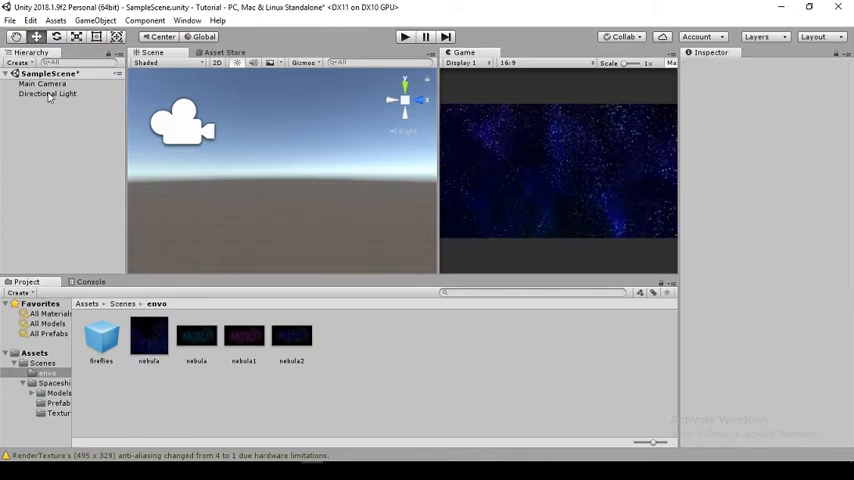
pyautogui.click(44, 96)
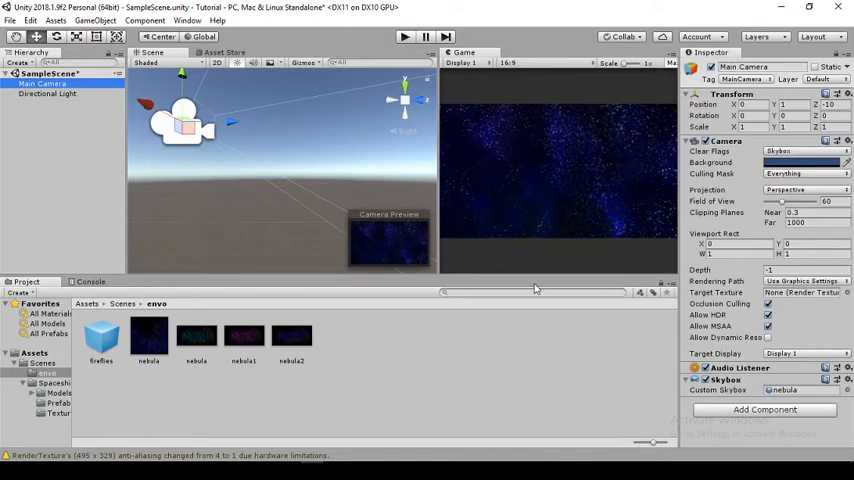
pyautogui.click(774, 410)
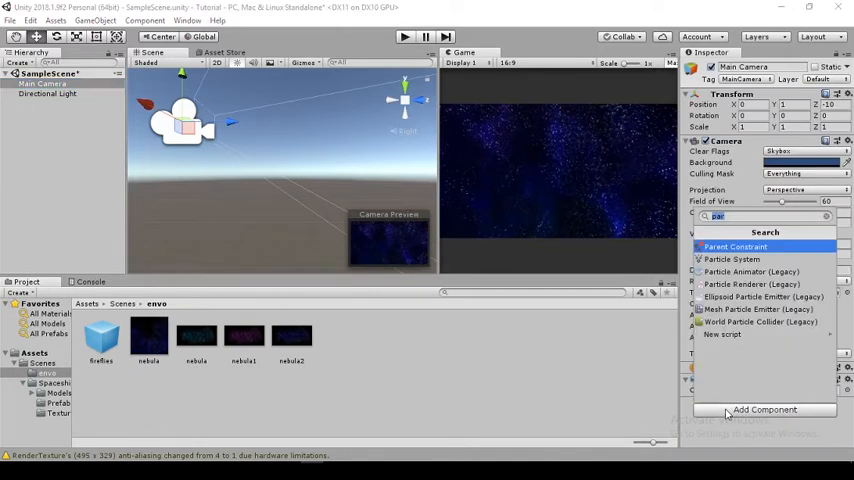
pyautogui.write('s')
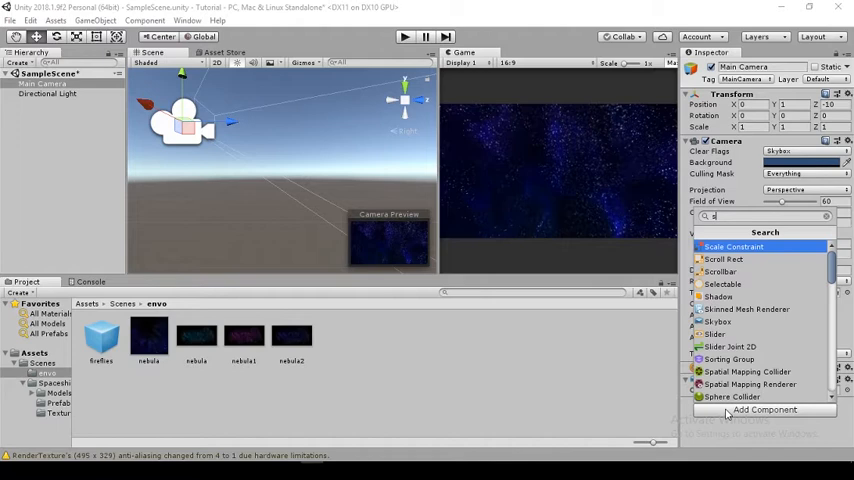
pyautogui.write('sky')
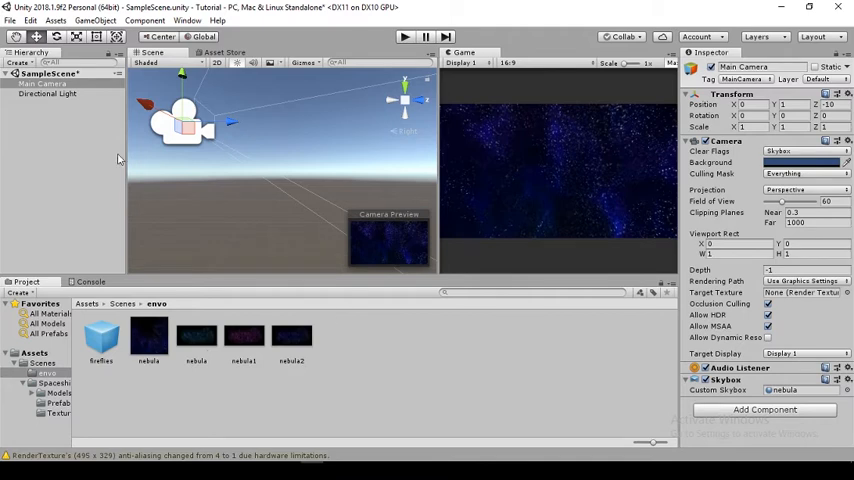
pyautogui.click(148, 336)
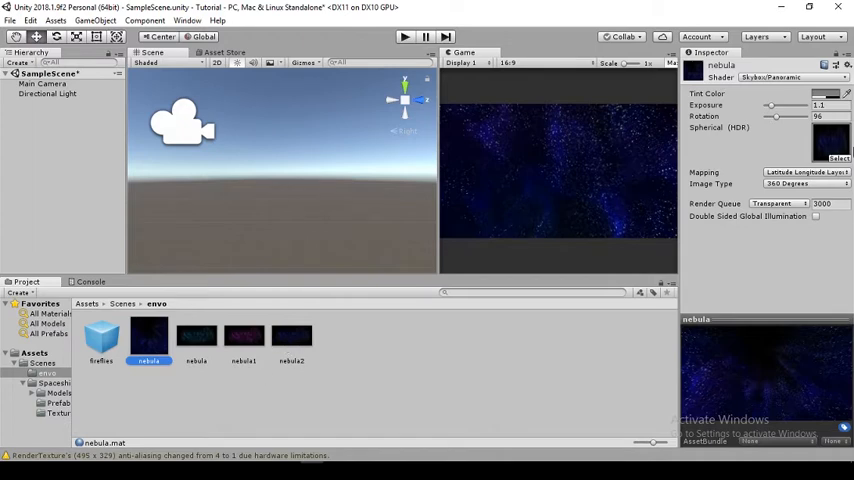
pyautogui.moveTo(454, 196)
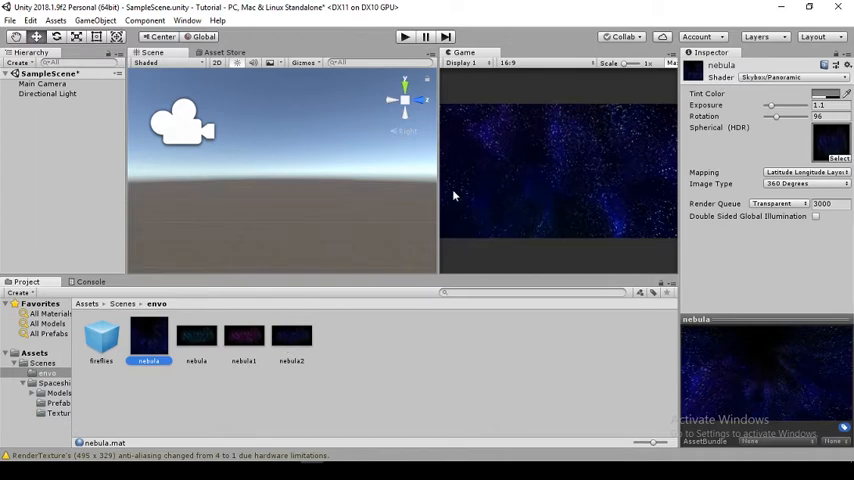
pyautogui.moveTo(268, 244)
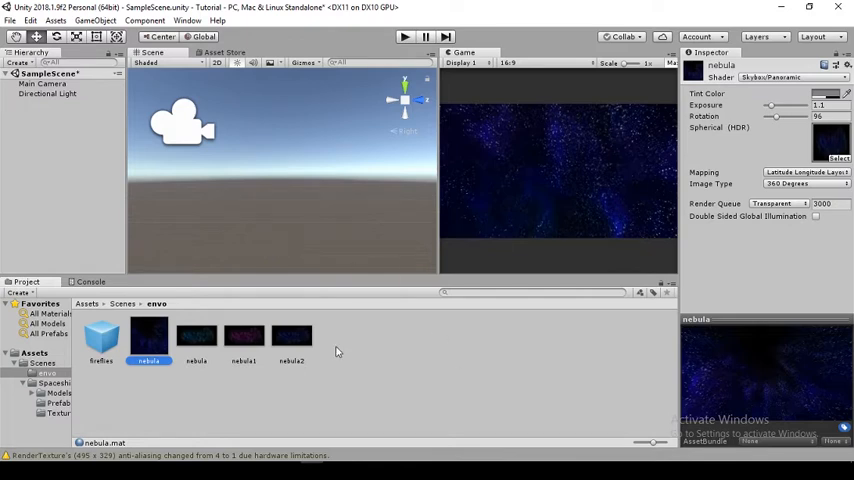
# Select the fireflies prefab and expand its Particle System modules in the Inspector.
pyautogui.click(100, 338)
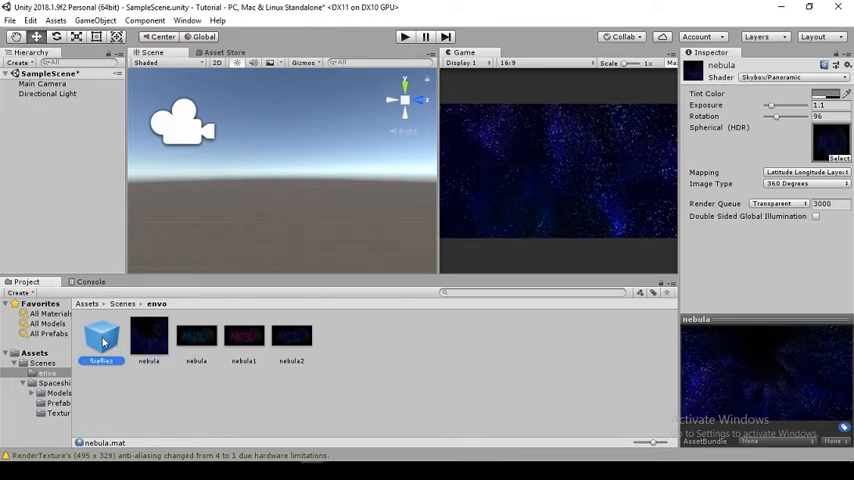
pyautogui.click(100, 340)
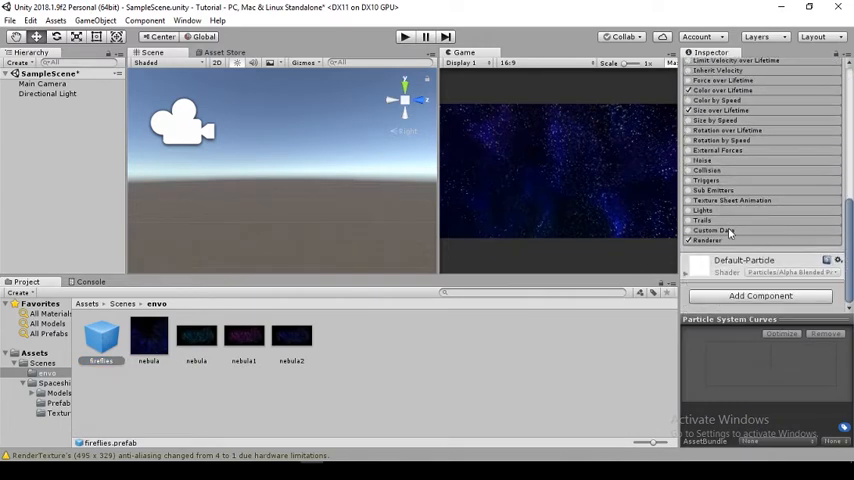
pyautogui.click(708, 240)
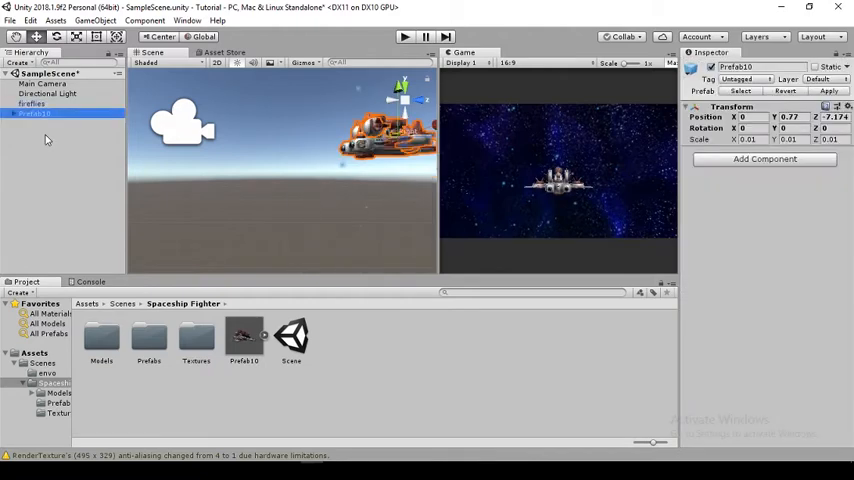
pyautogui.moveTo(204, 132)
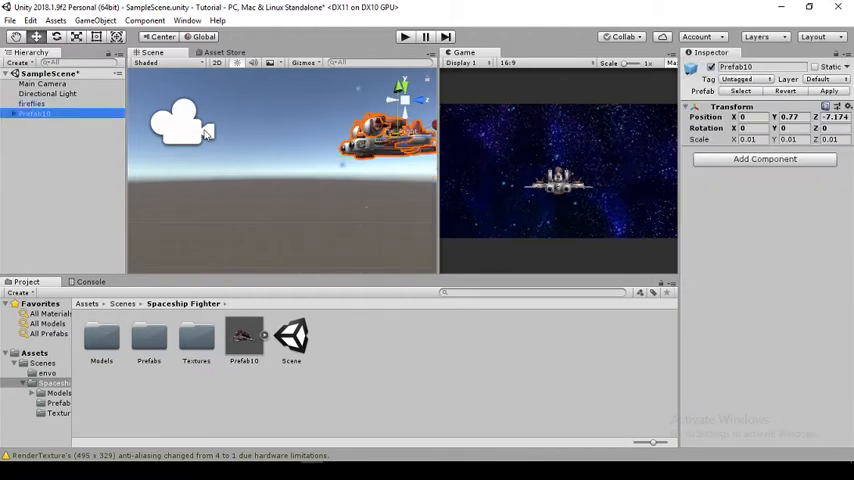
# Check the Main Camera's view of the Prefab10 spaceship against the nebula sky.
pyautogui.click(38, 92)
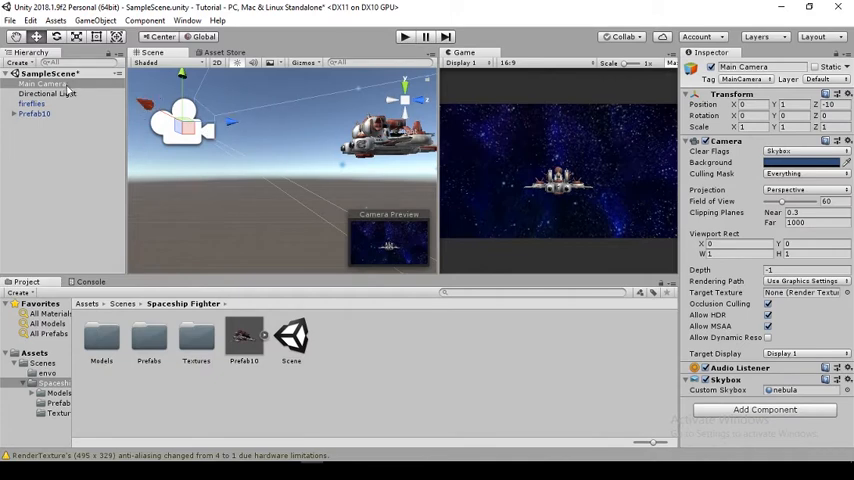
pyautogui.click(40, 116)
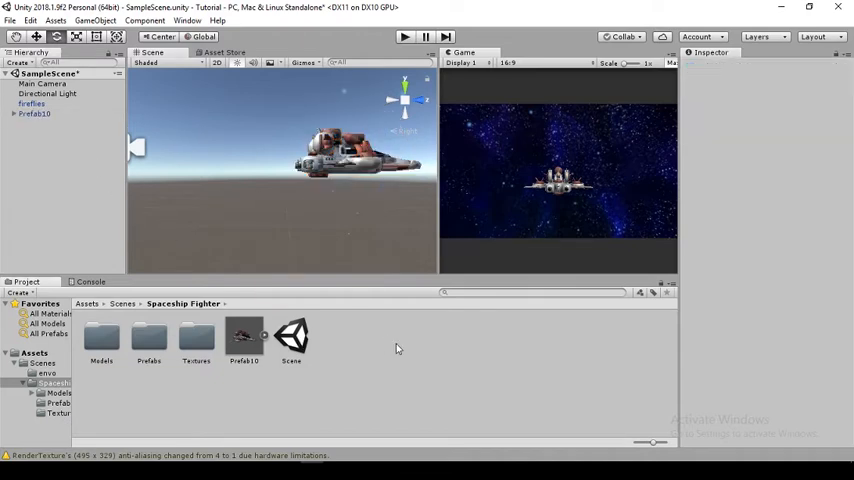
# Create a C# script named rotate in the Spaceship Fighter folder and open it in Visual Studio.
pyautogui.rightClick(244, 336)
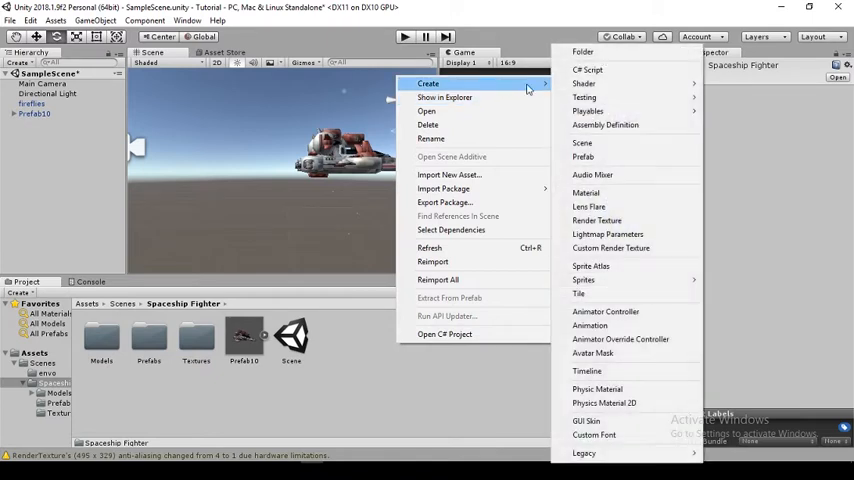
pyautogui.click(584, 66)
pyautogui.write('rotate')
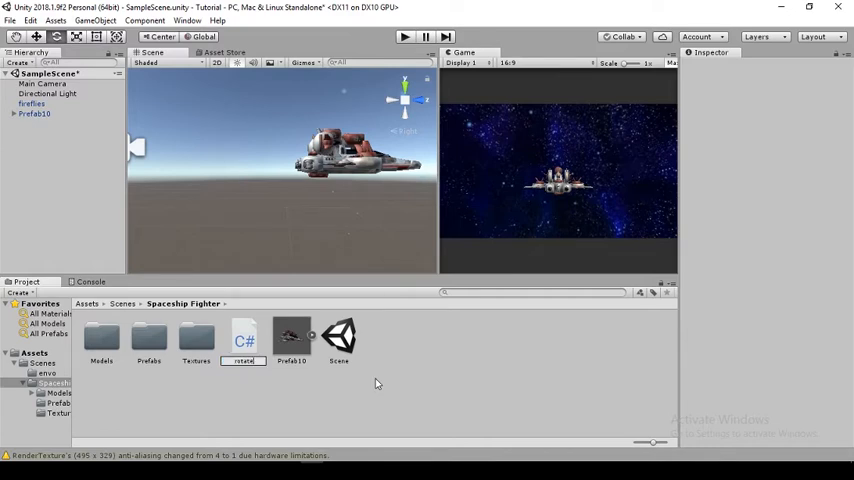
pyautogui.click(292, 338)
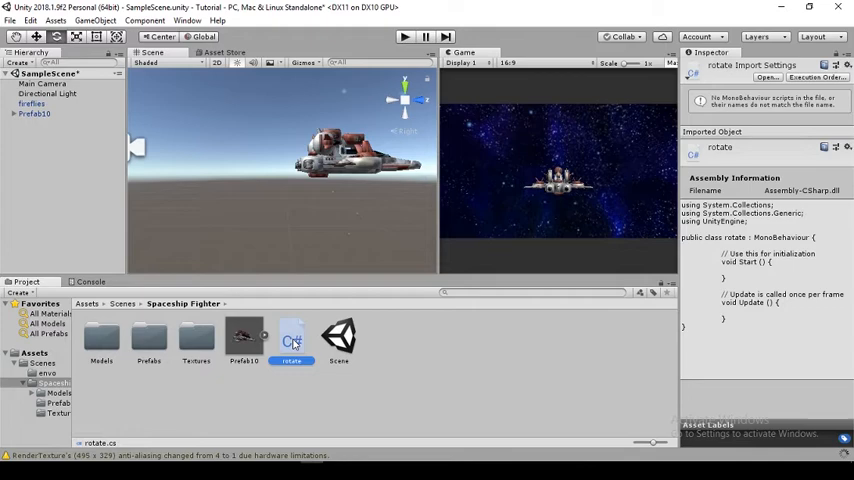
pyautogui.doubleClick(292, 340)
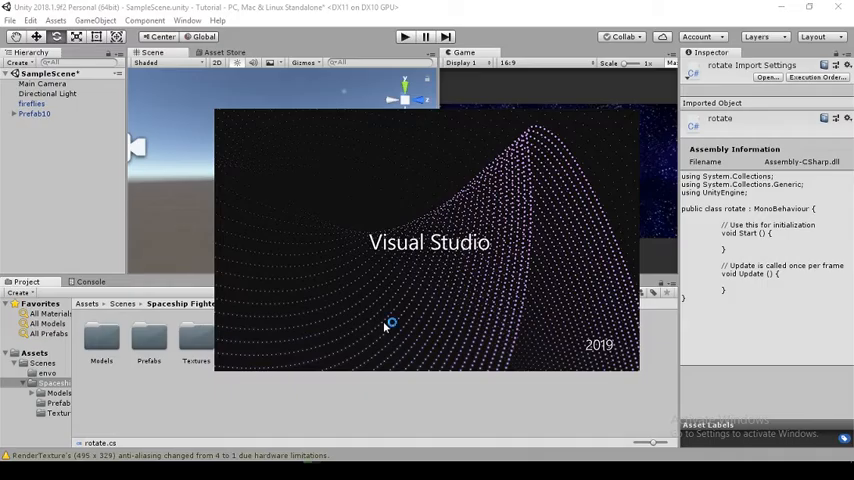
# Declare 'public float _speed = 15f;' inside the rotate class.
pyautogui.doubleClick(292, 338)
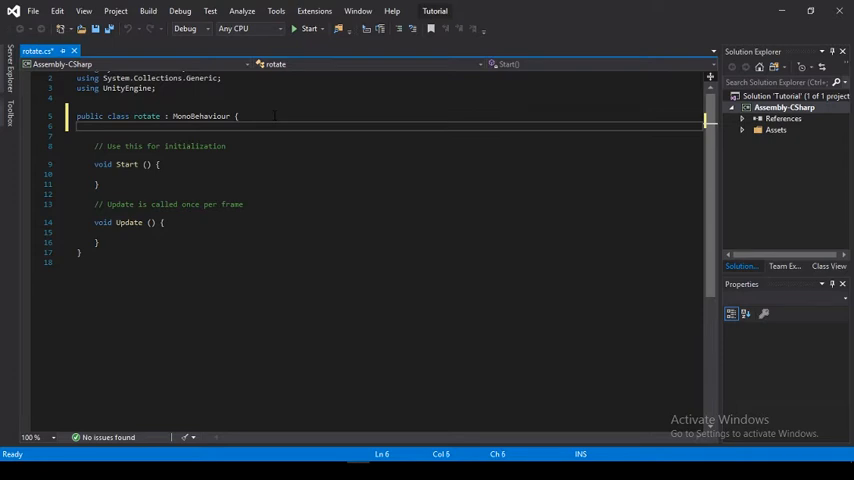
pyautogui.write('public floate')
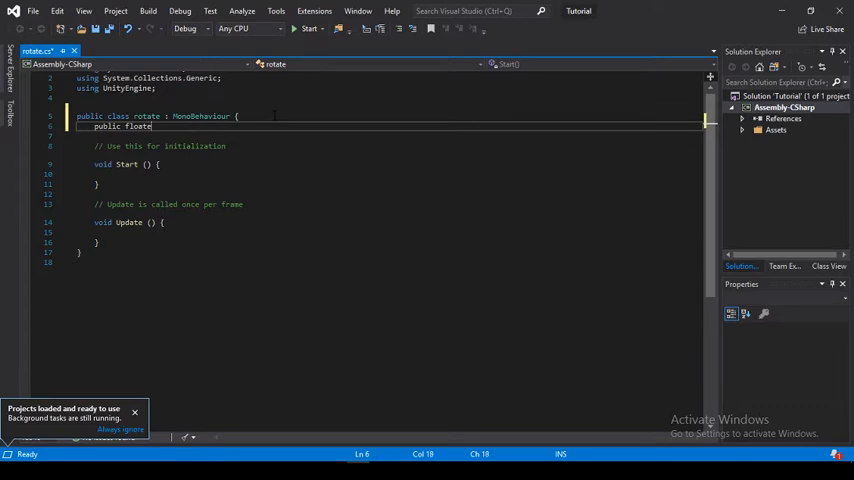
pyautogui.write('speed =')
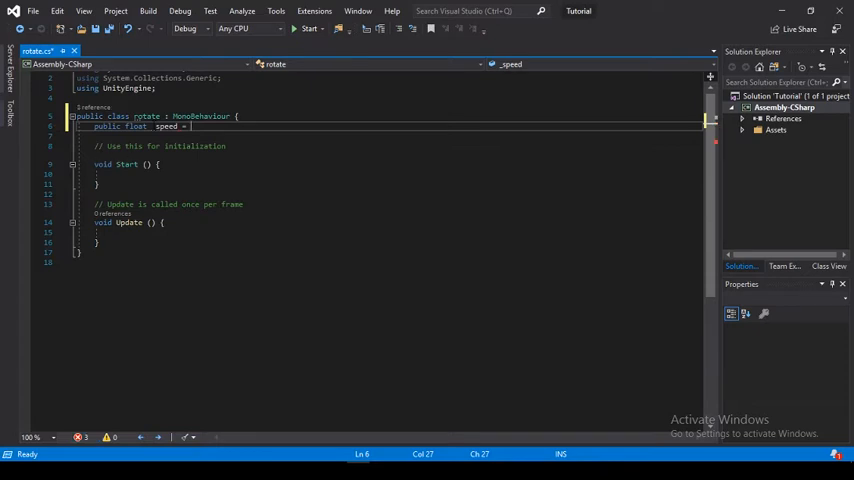
pyautogui.write('15')
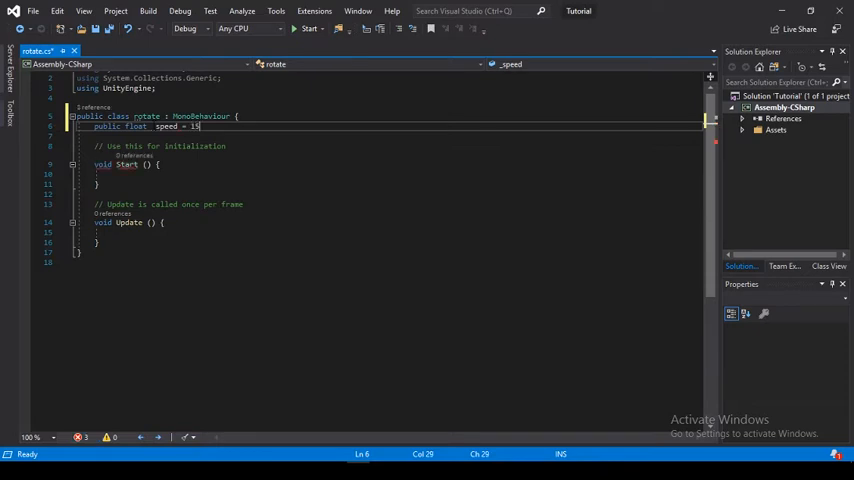
pyautogui.write('f;')
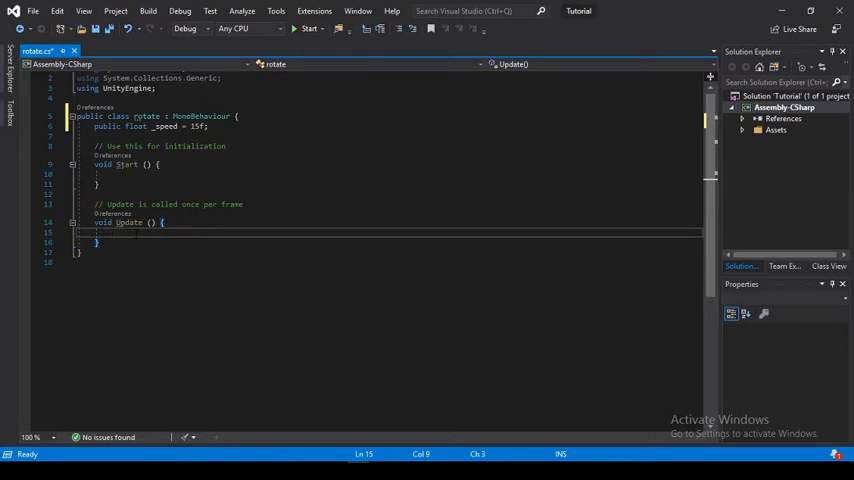
# Write transform.Rotate(Vector3.up * Time.deltaTime * _speed) in Update and save the script.
pyautogui.write('transform.')
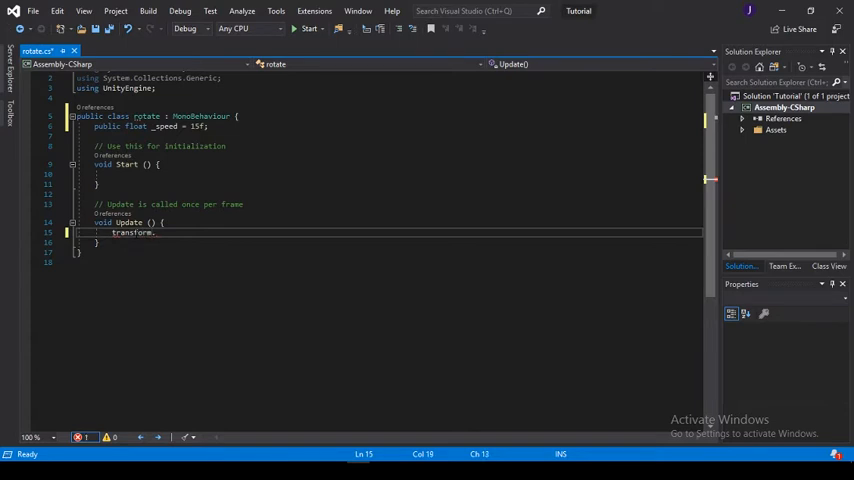
pyautogui.write('Rotate')
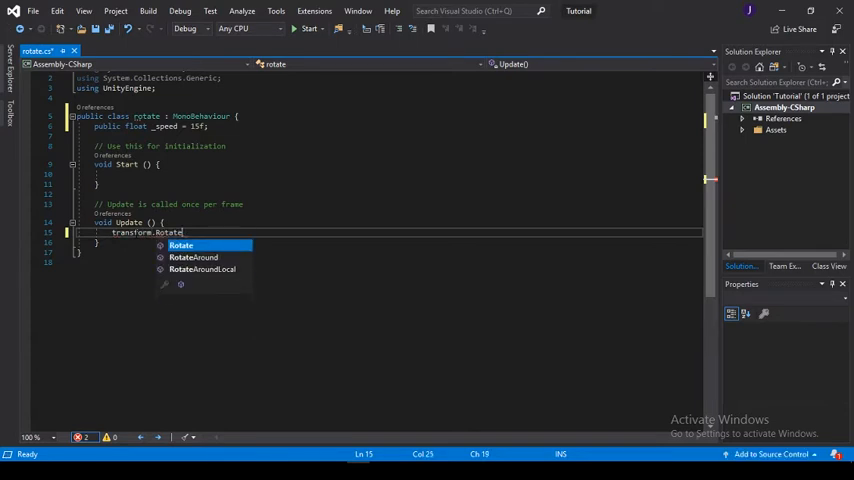
pyautogui.press('Escape')
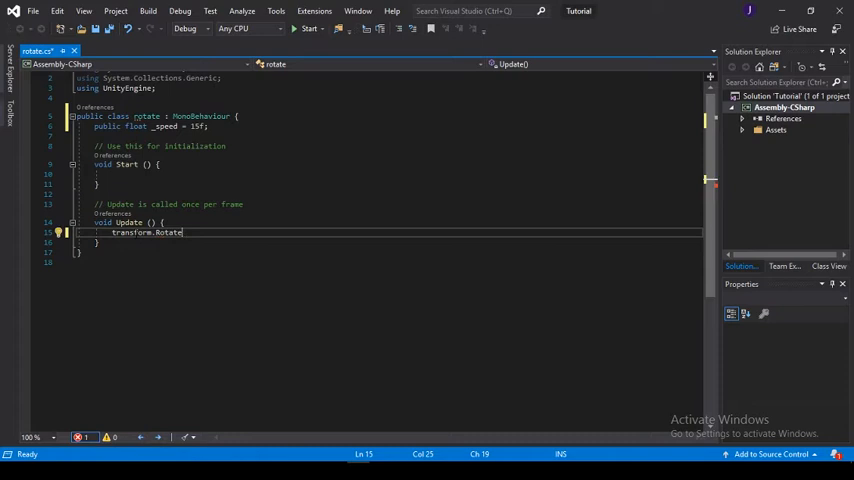
pyautogui.write('()')
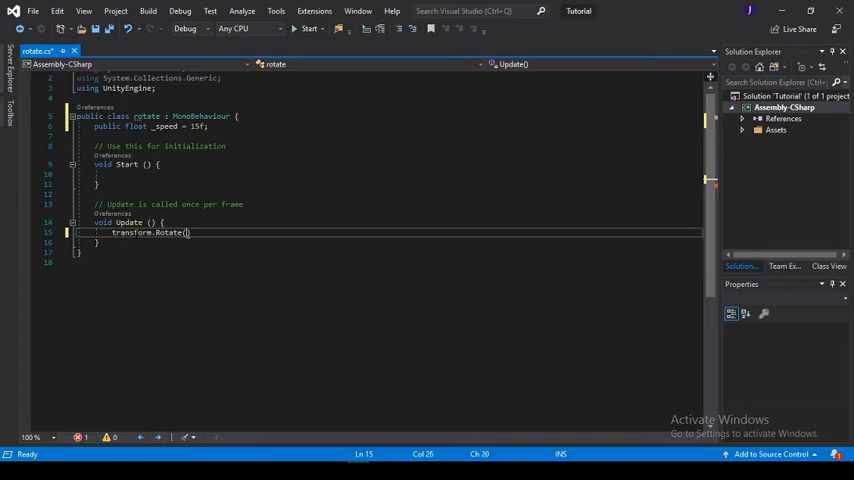
pyautogui.write('Vector3')
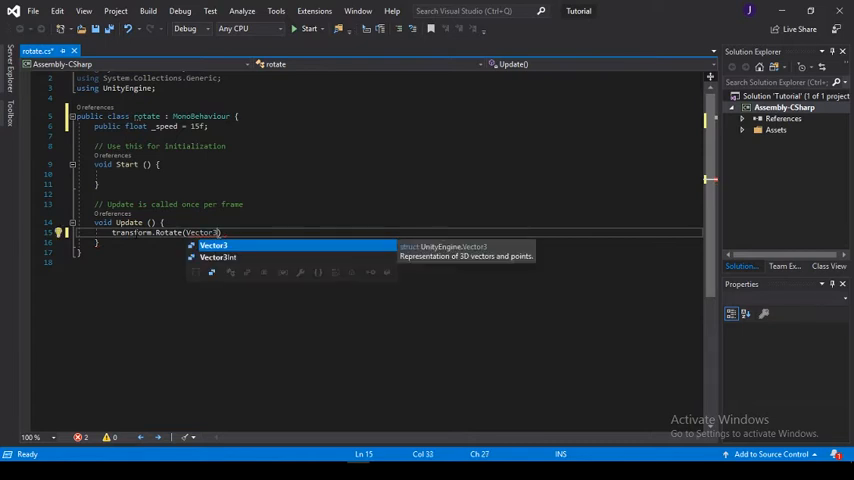
pyautogui.write('.u')
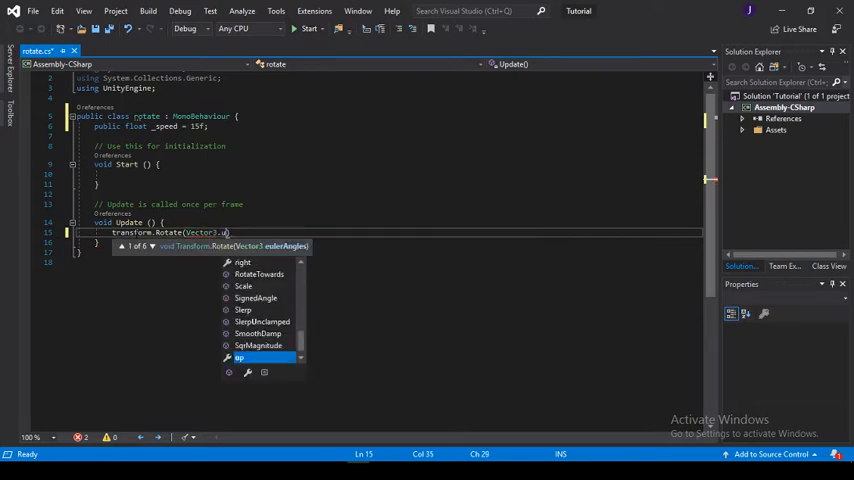
pyautogui.write('up')
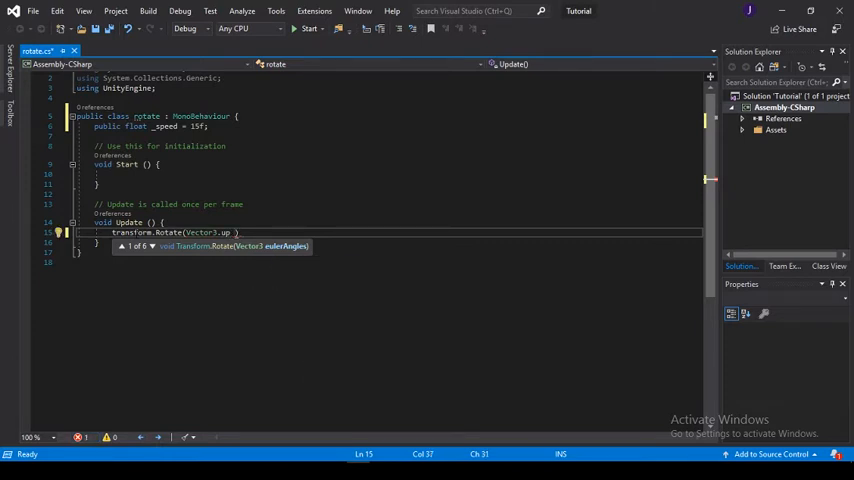
pyautogui.write('*')
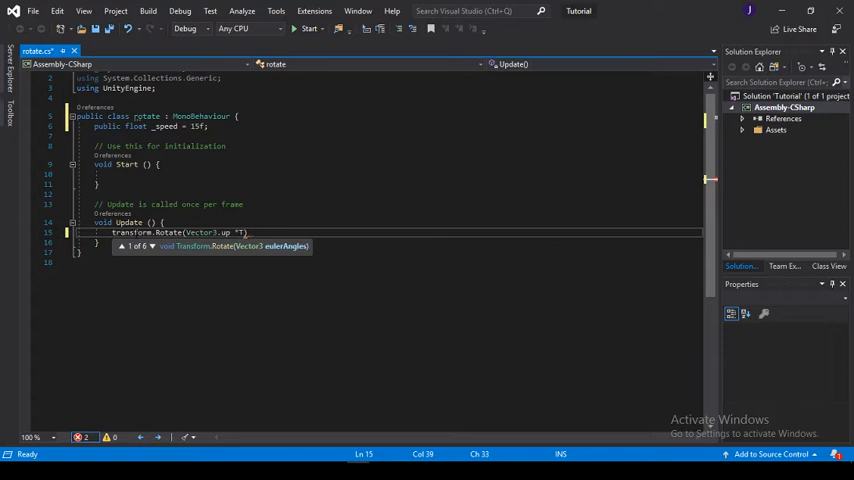
pyautogui.write('Time')
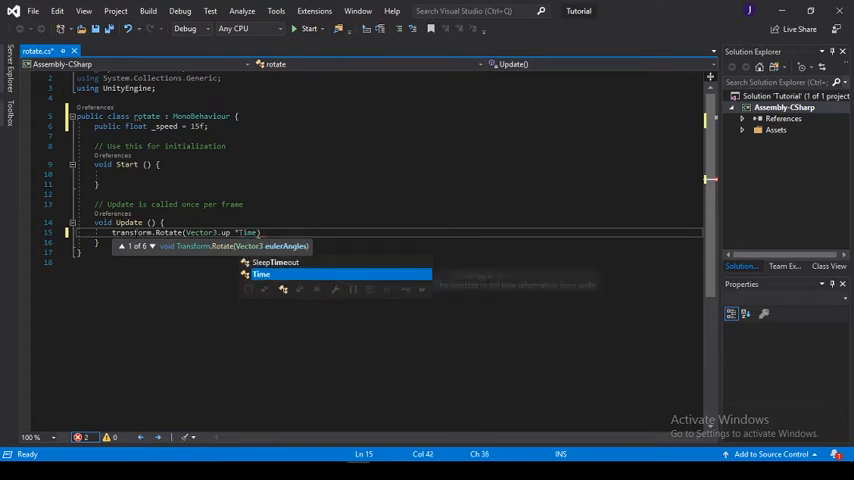
pyautogui.write('.de')
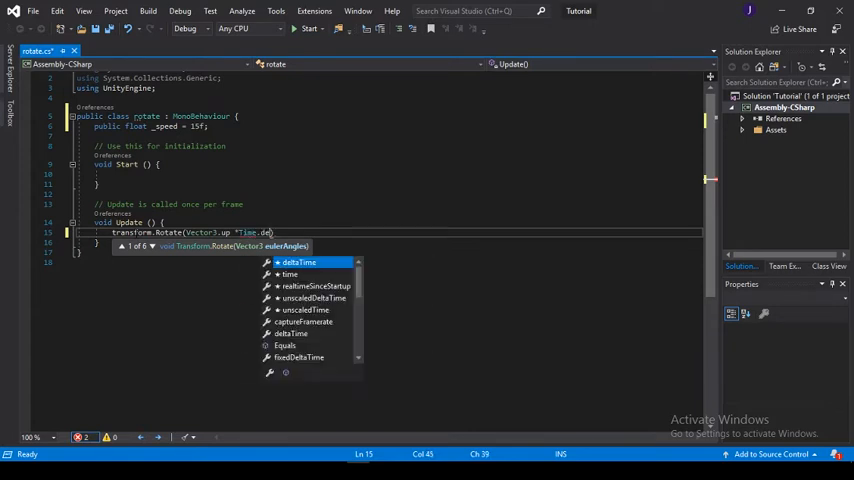
pyautogui.write('lta')
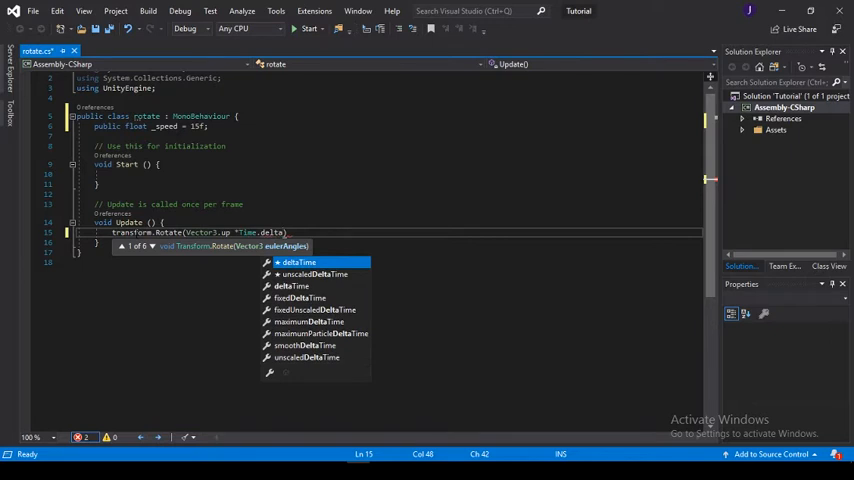
pyautogui.write('deltaTime *')
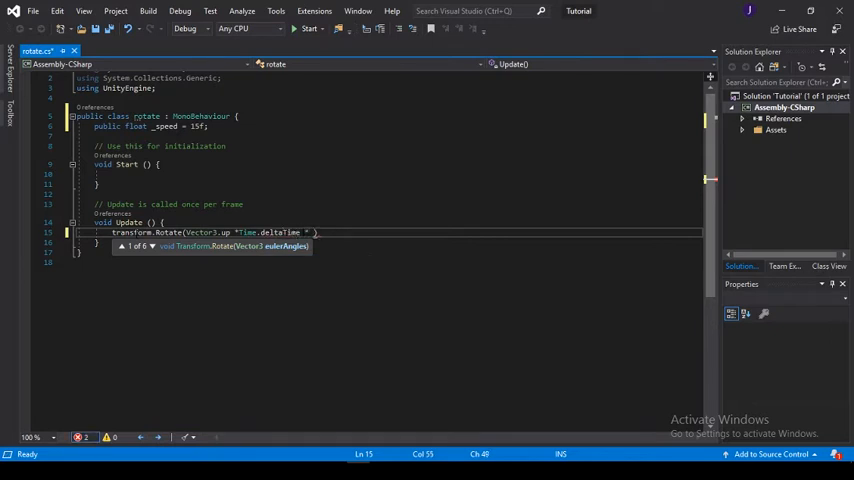
pyautogui.write('_speed')
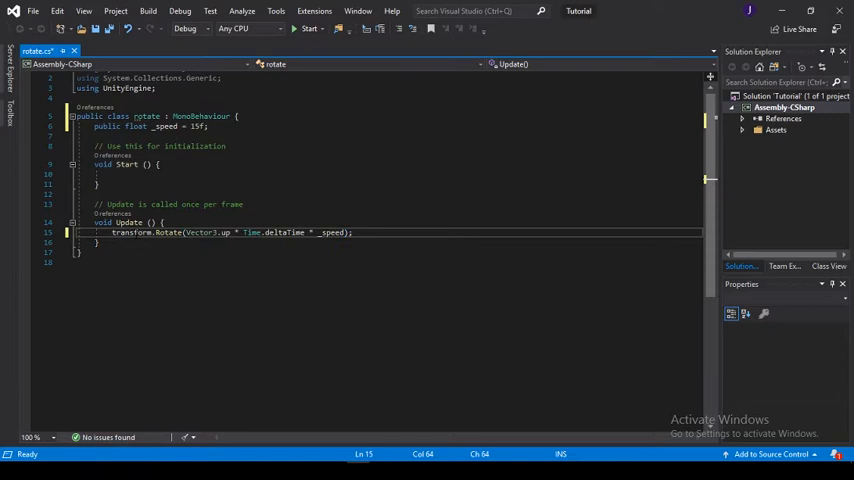
pyautogui.press('ctrl+s')
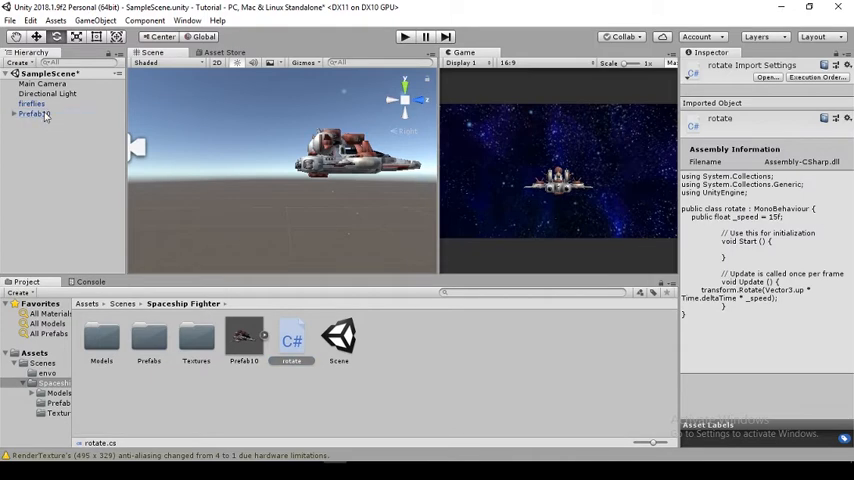
# Attach the rotate script to the spaceship prefab and play-test that the ship spins.
pyautogui.click(36, 114)
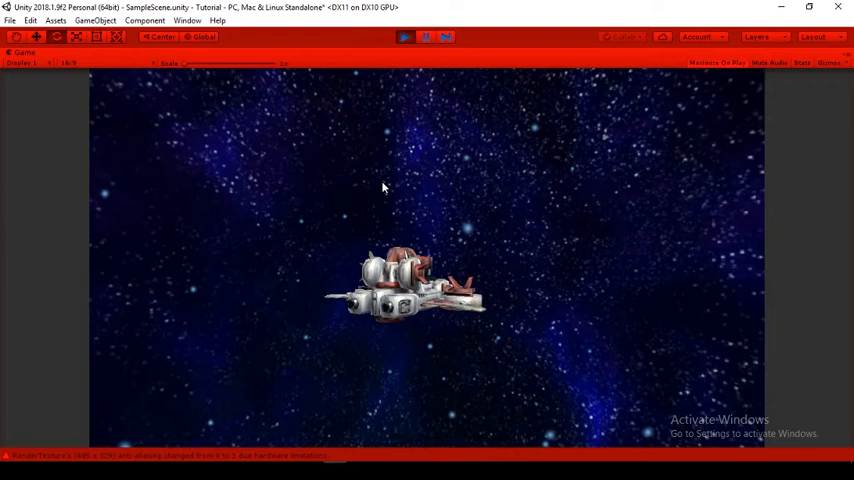
pyautogui.click(404, 36)
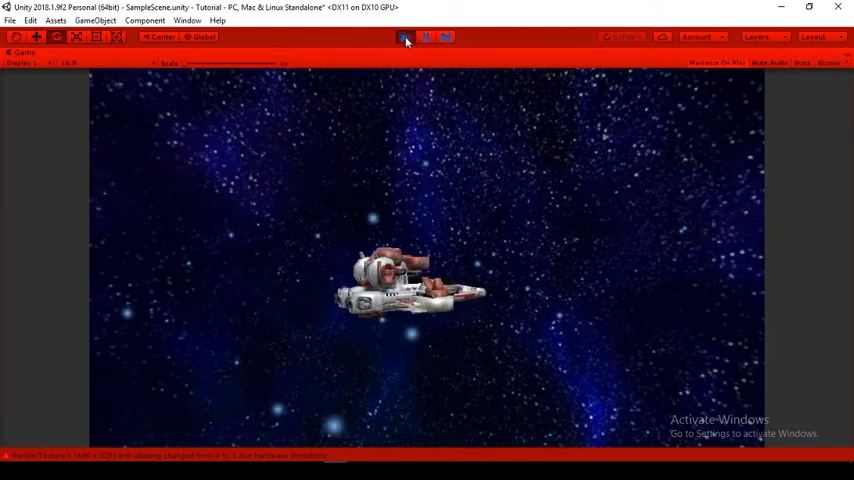
pyautogui.click(404, 38)
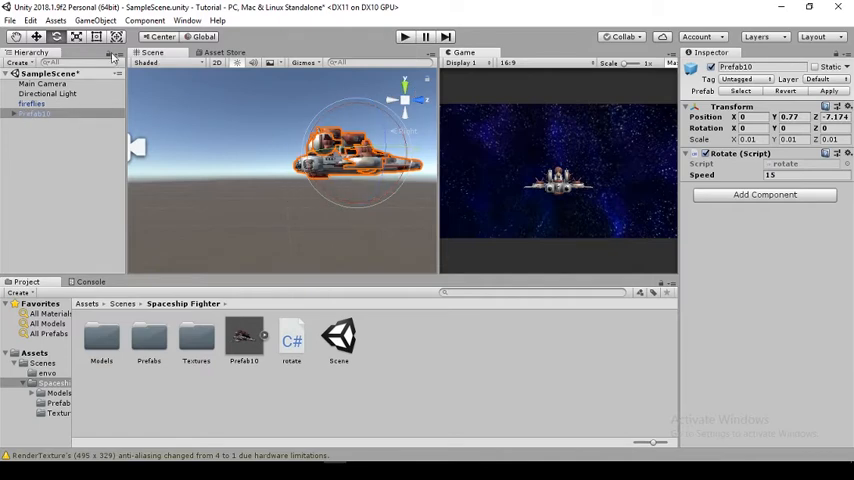
# Add an empty child object named rocket under the spaceship prefab.
pyautogui.click(52, 112)
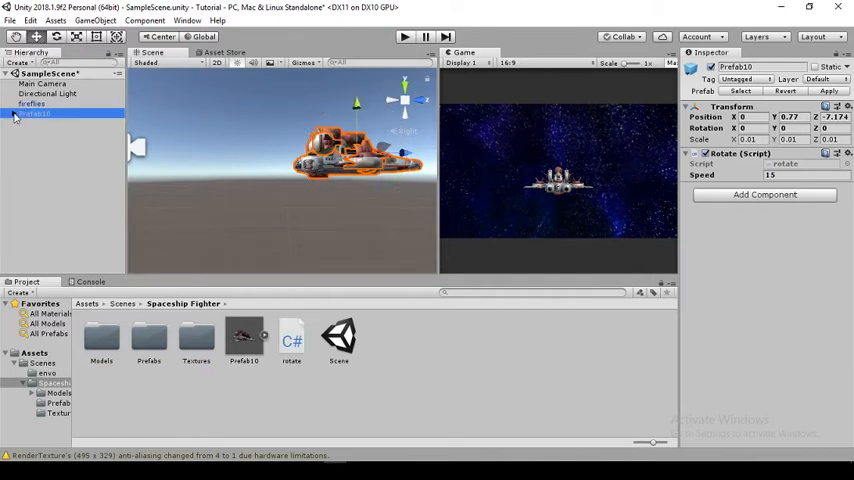
pyautogui.click(16, 116)
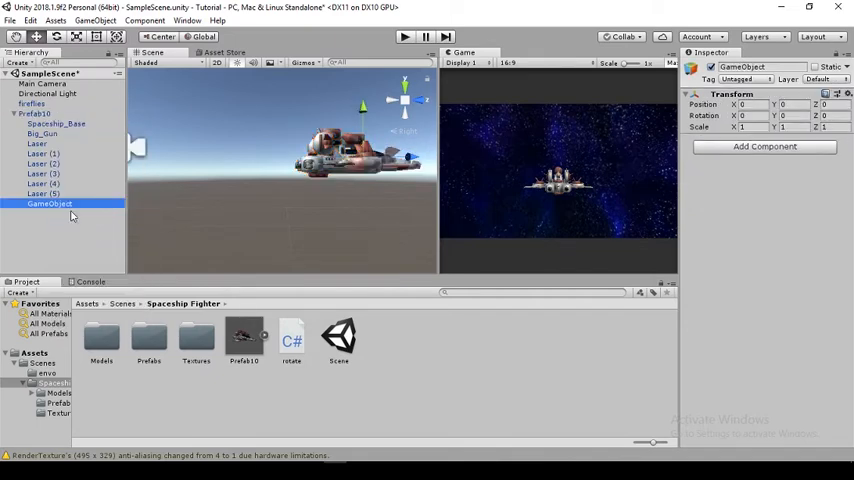
pyautogui.doubleClick(48, 204)
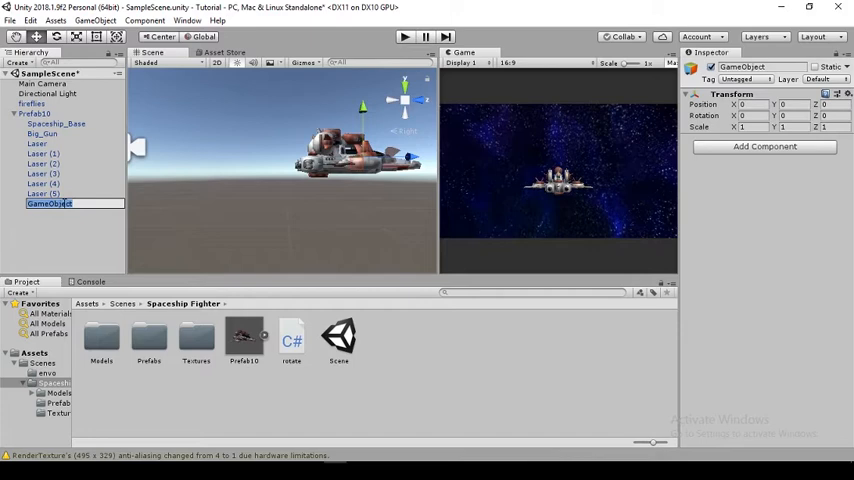
pyautogui.write('rocket')
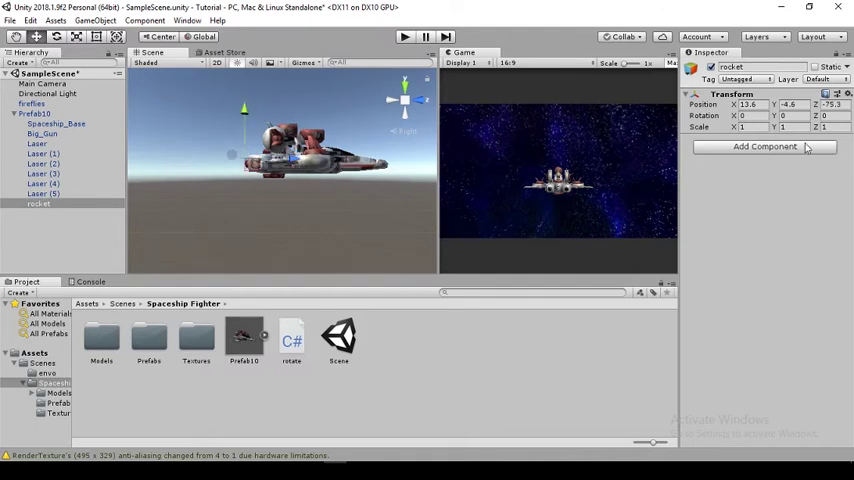
pyautogui.moveTo(764, 148)
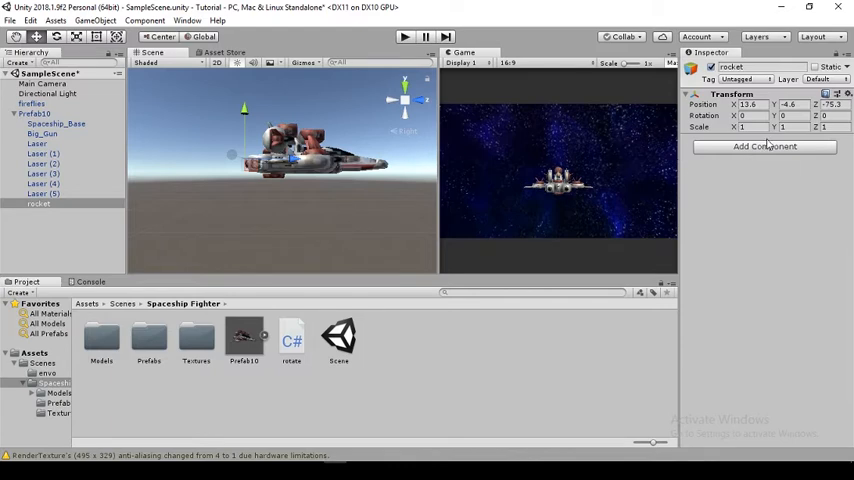
# Give the rocket object a Particle System component.
pyautogui.click(764, 148)
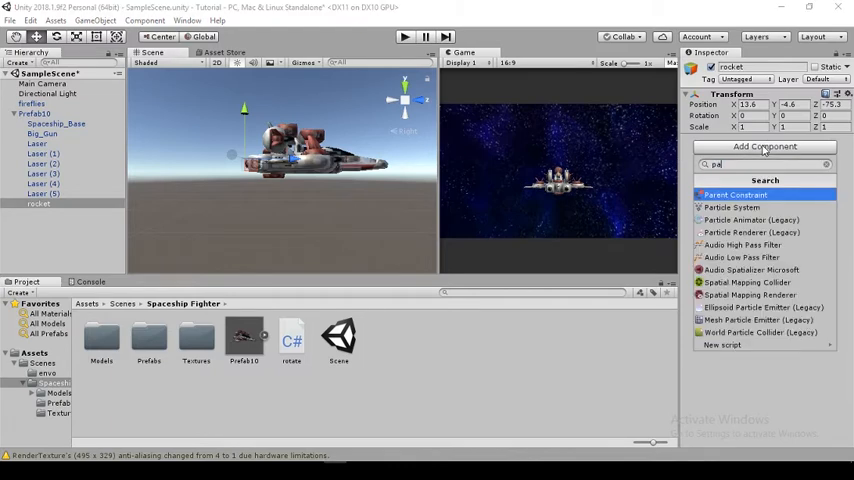
pyautogui.click(748, 206)
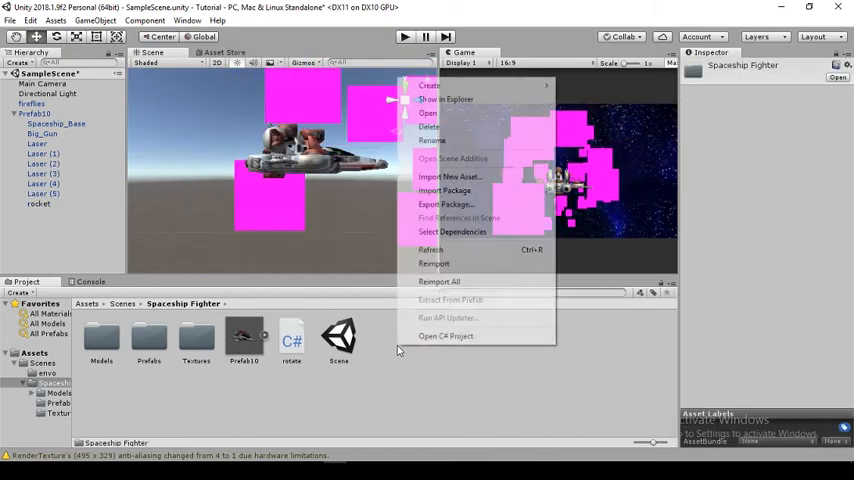
pyautogui.moveTo(428, 84)
pyautogui.write('flame')
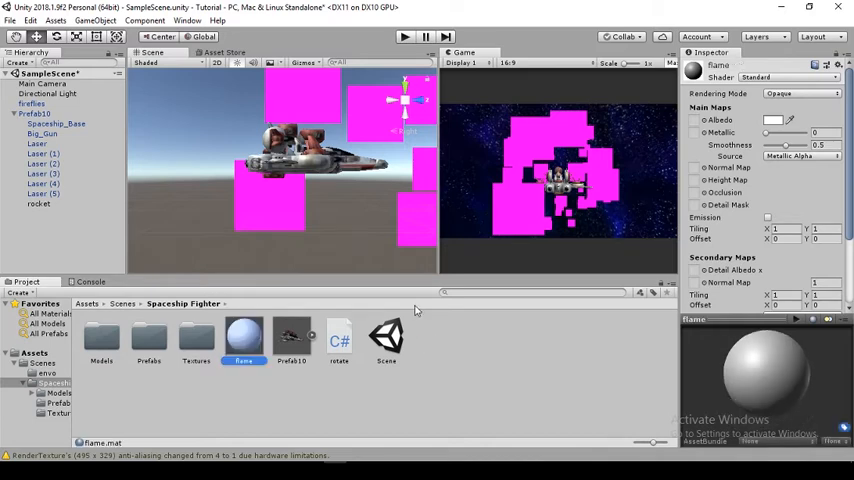
# Set the flame material to Particles/Standard Unlit with a rendering mode and Default-Particle as Albedo.
pyautogui.click(796, 78)
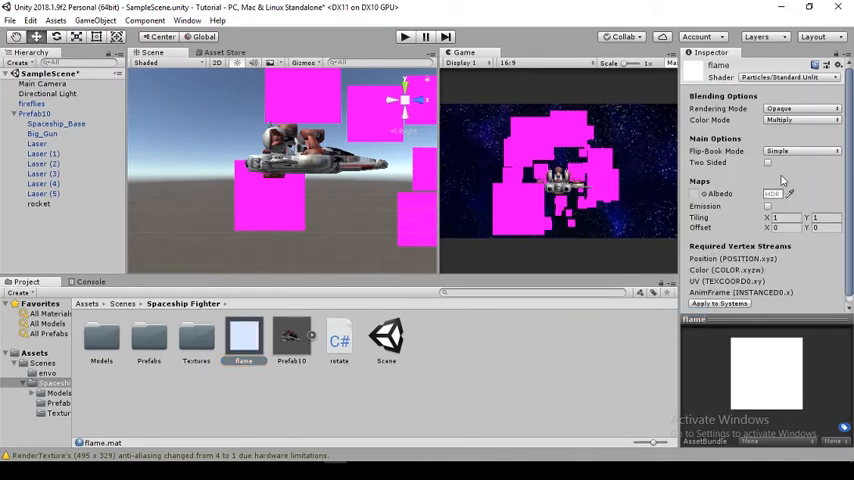
pyautogui.click(772, 194)
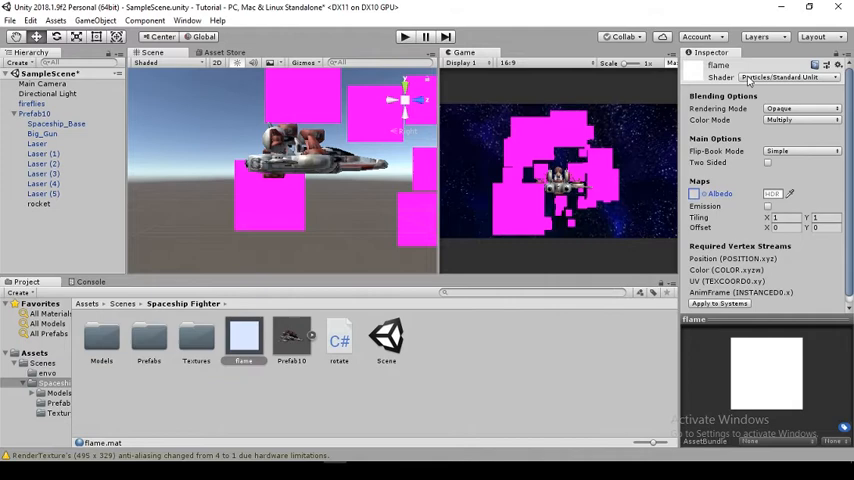
pyautogui.click(800, 108)
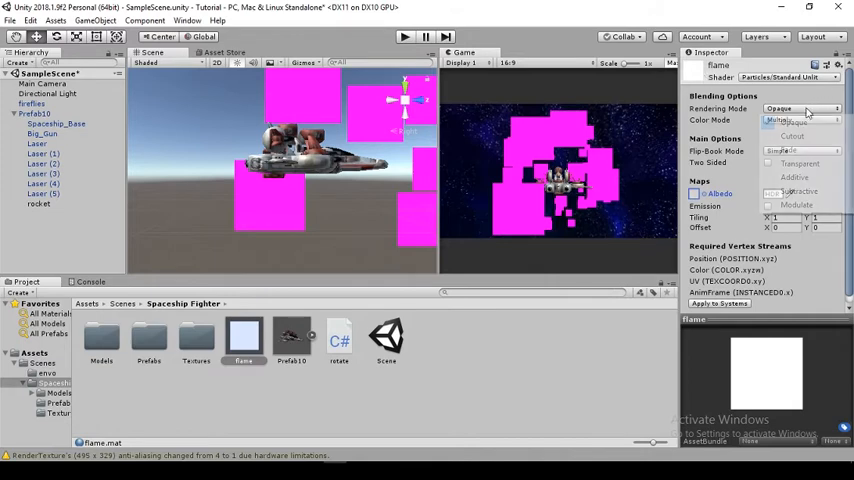
pyautogui.click(798, 108)
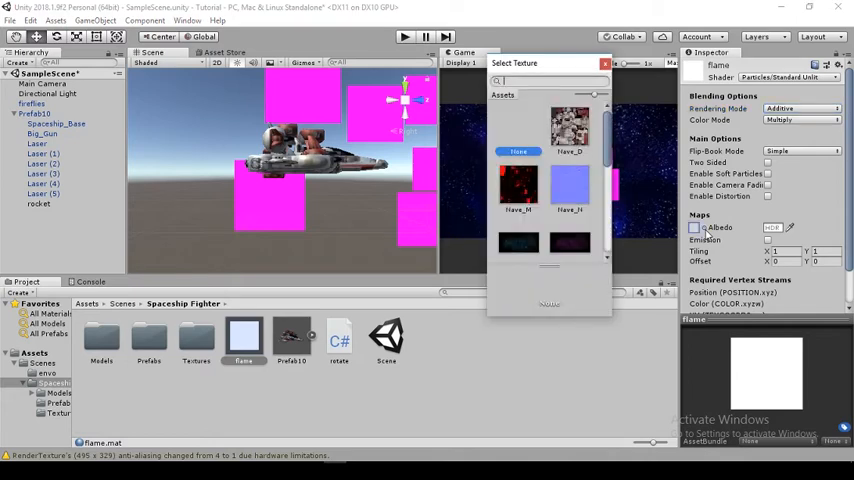
pyautogui.write('de')
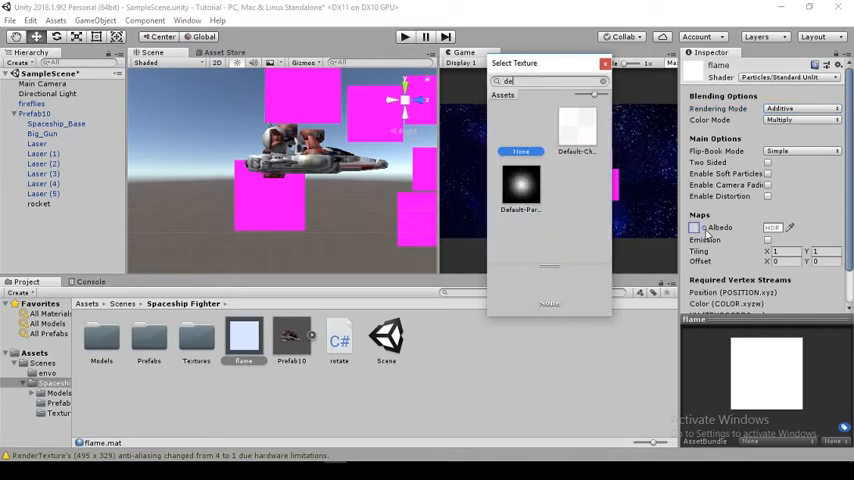
pyautogui.click(520, 184)
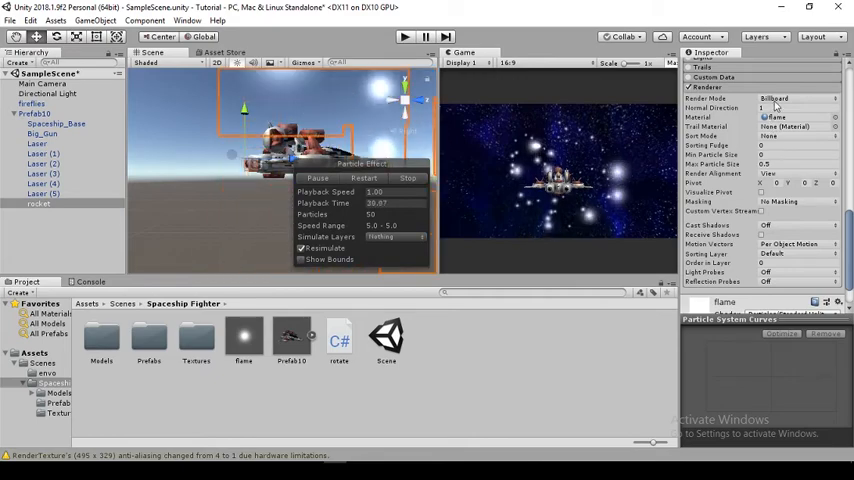
# Set the rocket particles' Render Mode to Stretched Billboard and start choosing a new colour.
pyautogui.click(790, 100)
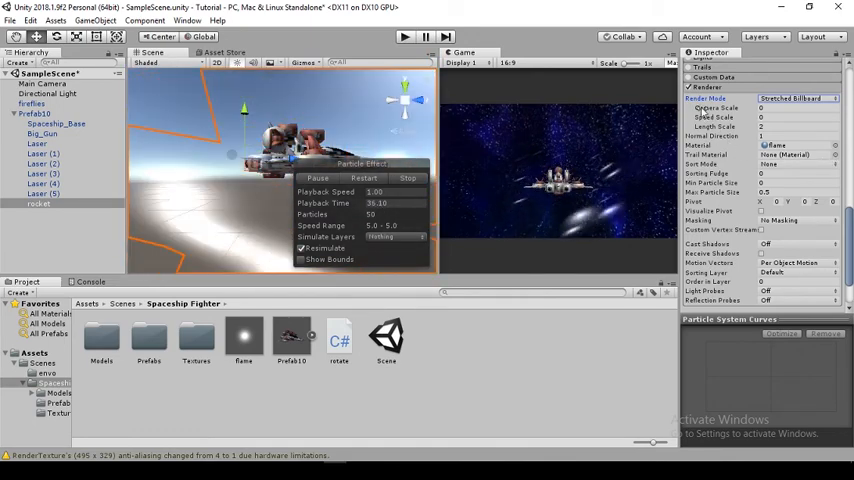
pyautogui.moveTo(770, 98)
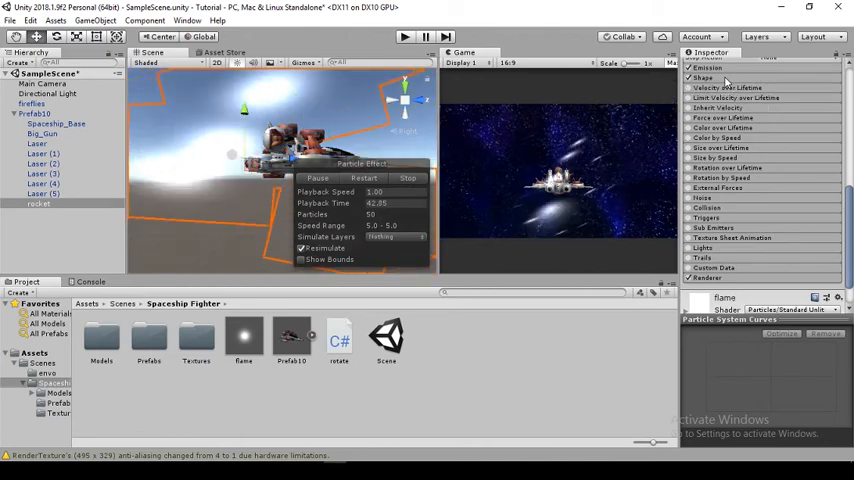
pyautogui.click(700, 80)
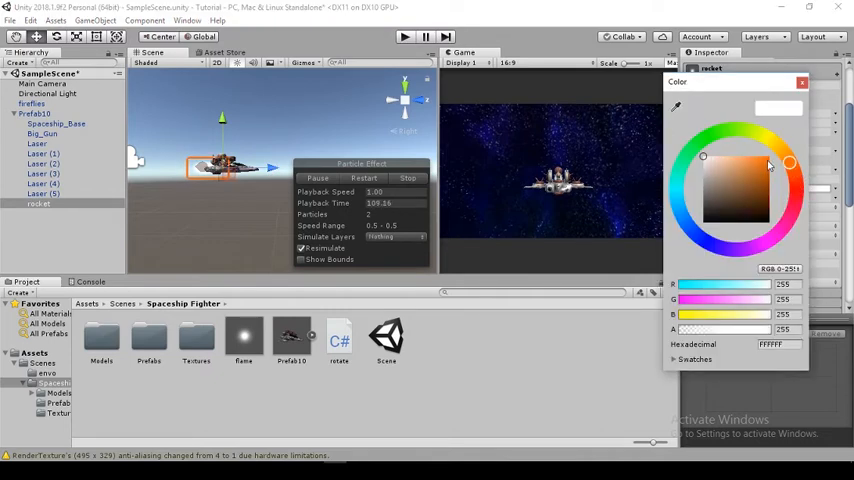
# Play the scene to preview the orange flame behind the spaceship, then stop it.
pyautogui.click(768, 156)
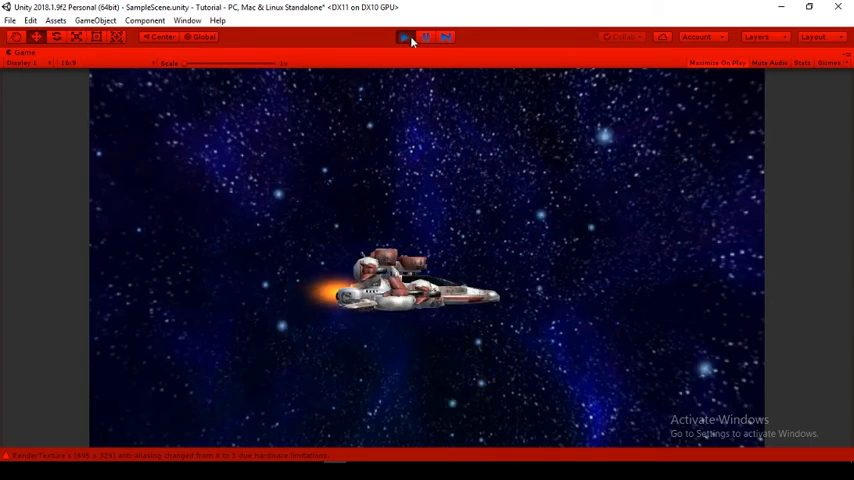
pyautogui.click(400, 36)
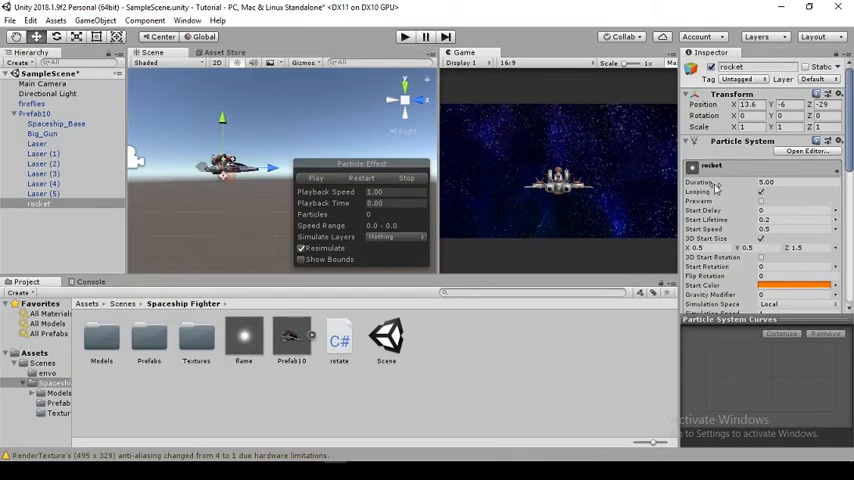
pyautogui.scroll(-3)
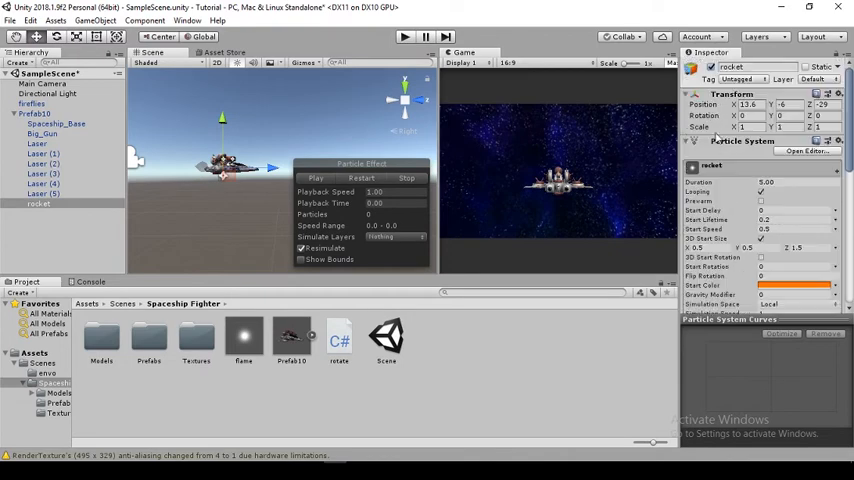
# Enable an extra module on the rocket's particle system giving a decreasing lifetime curve.
pyautogui.scroll(-3)
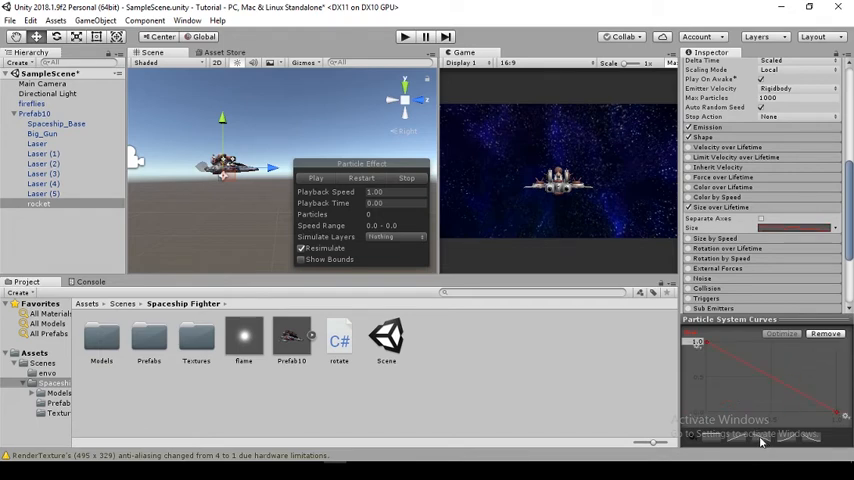
pyautogui.click(316, 178)
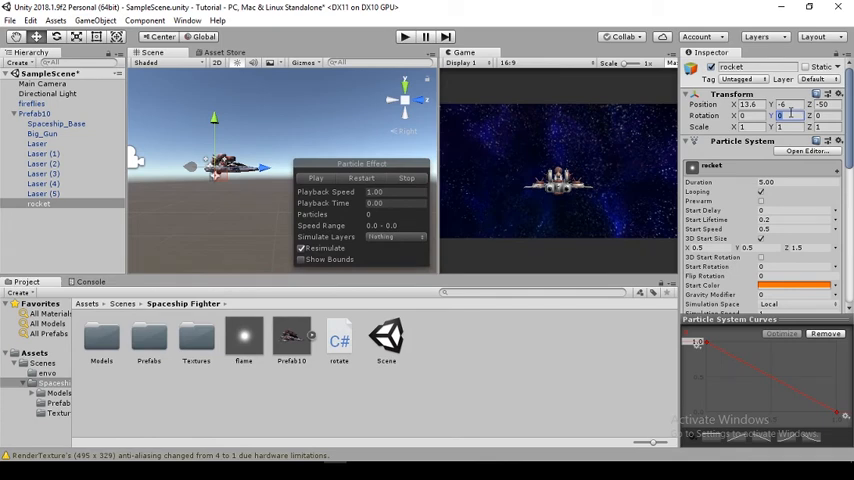
# Set a rocket emitter Transform field to 18 and enable Color over Lifetime.
pyautogui.write('18')
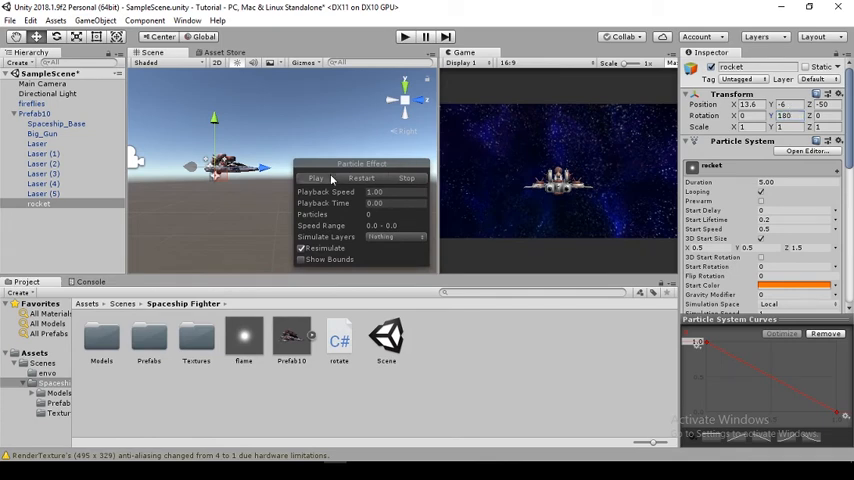
pyautogui.click(316, 176)
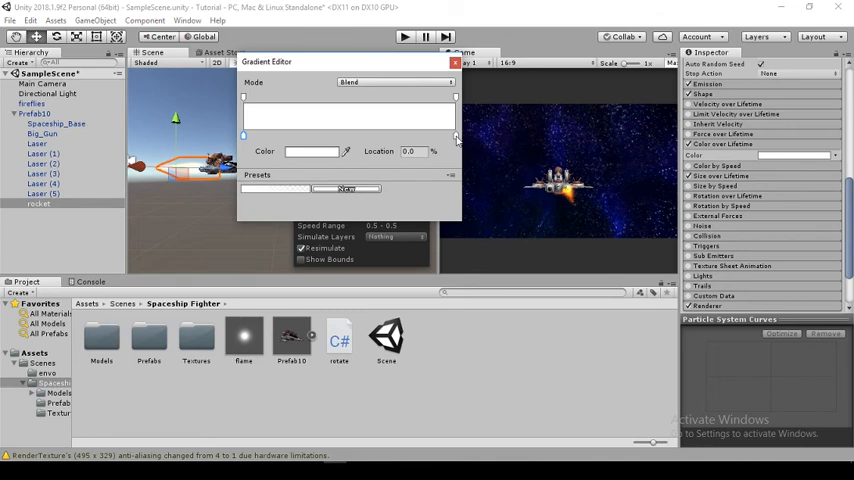
# Give the gradient's 100% end-of-life key a new colour.
pyautogui.click(312, 152)
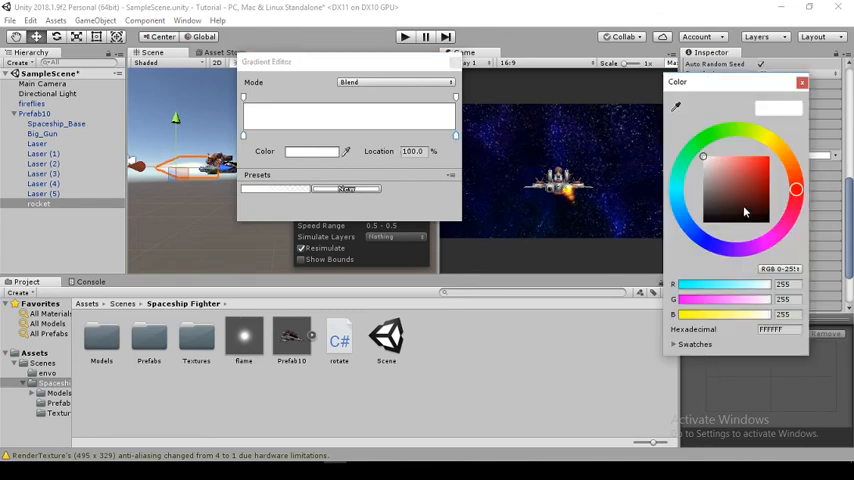
pyautogui.click(712, 218)
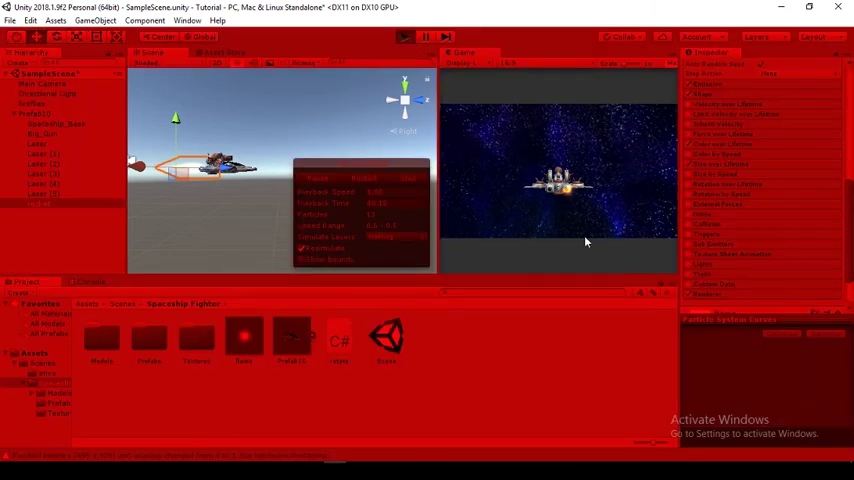
pyautogui.moveTo(584, 240)
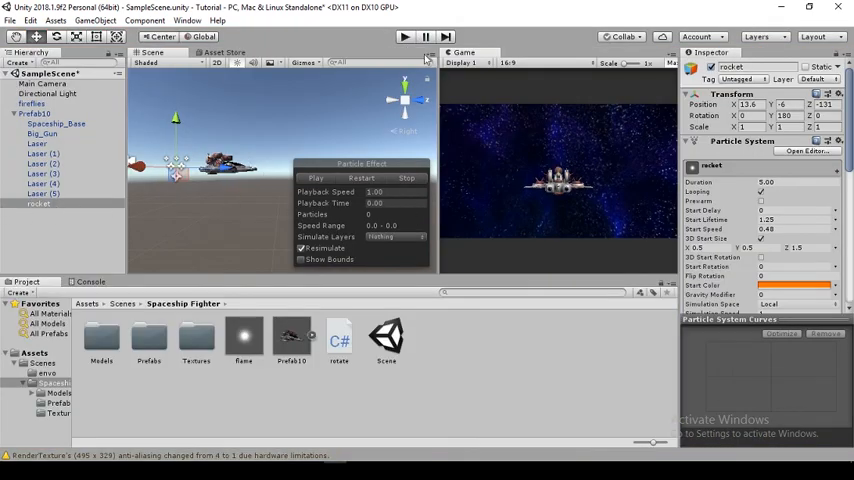
# Duplicate the rocket emitter for a second flame trail and play the scene.
pyautogui.click(316, 176)
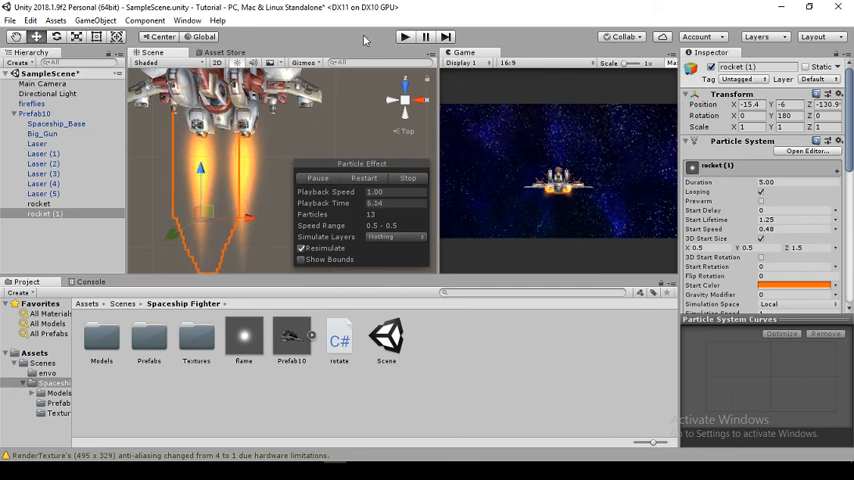
pyautogui.click(396, 36)
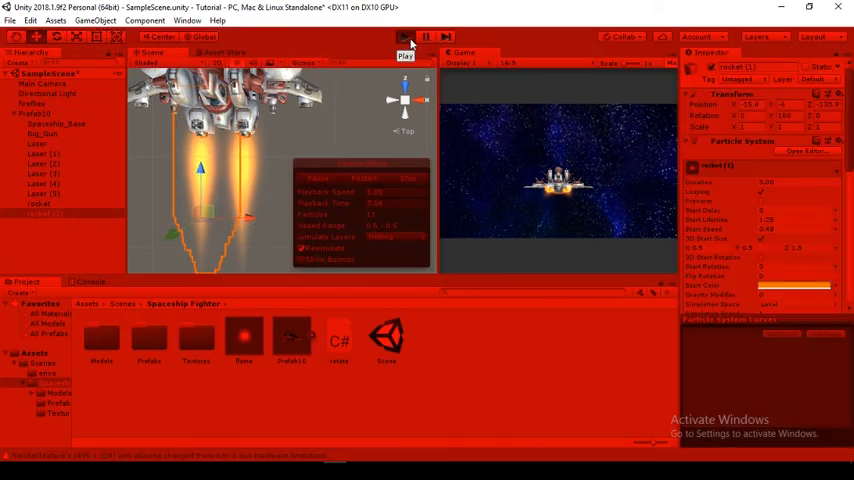